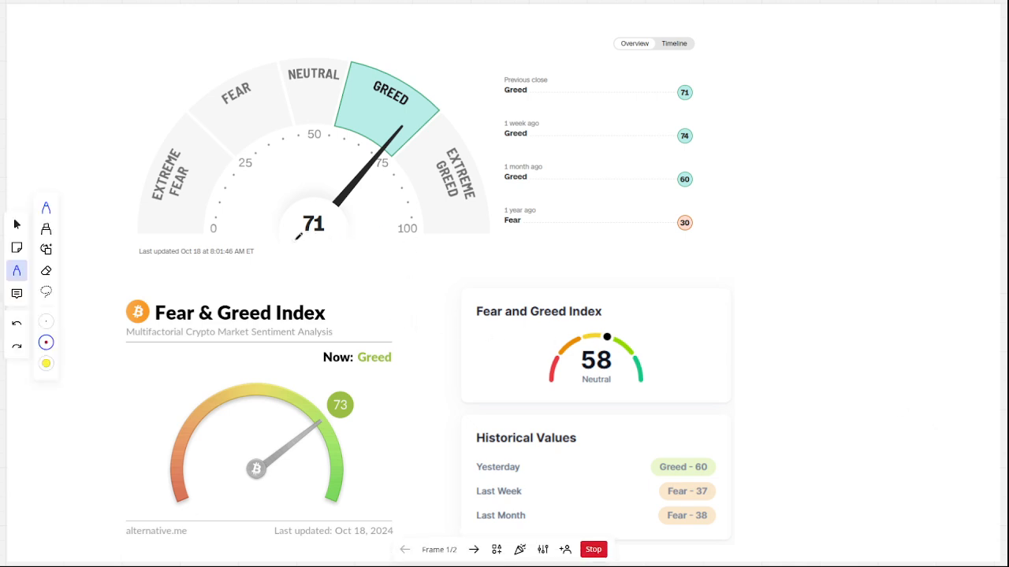
Underline the 71 reading in red and draw a rising arrow beside the historical values.
left_click_drag(297, 238, 323, 238)
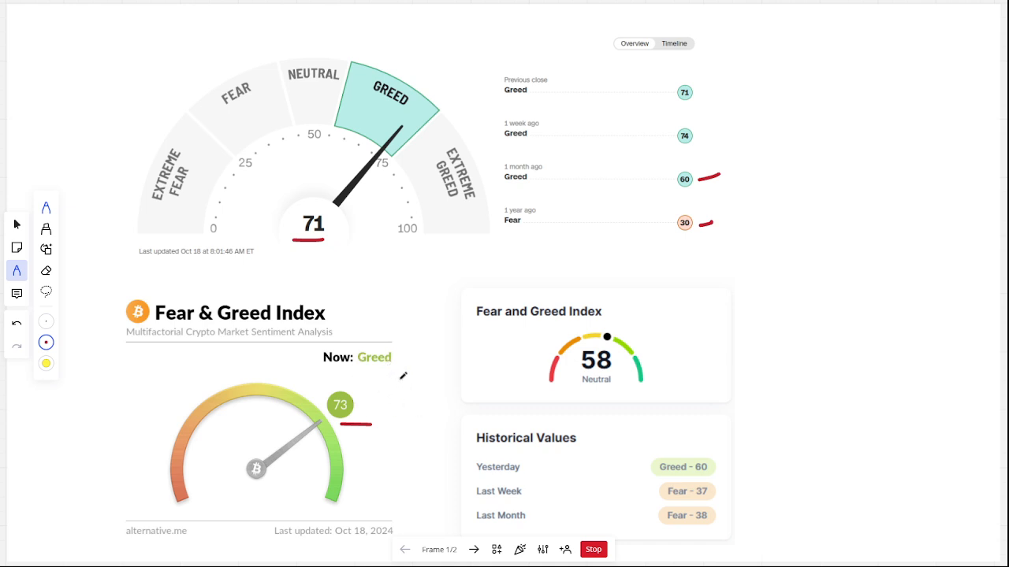
mouse_move(793, 505)
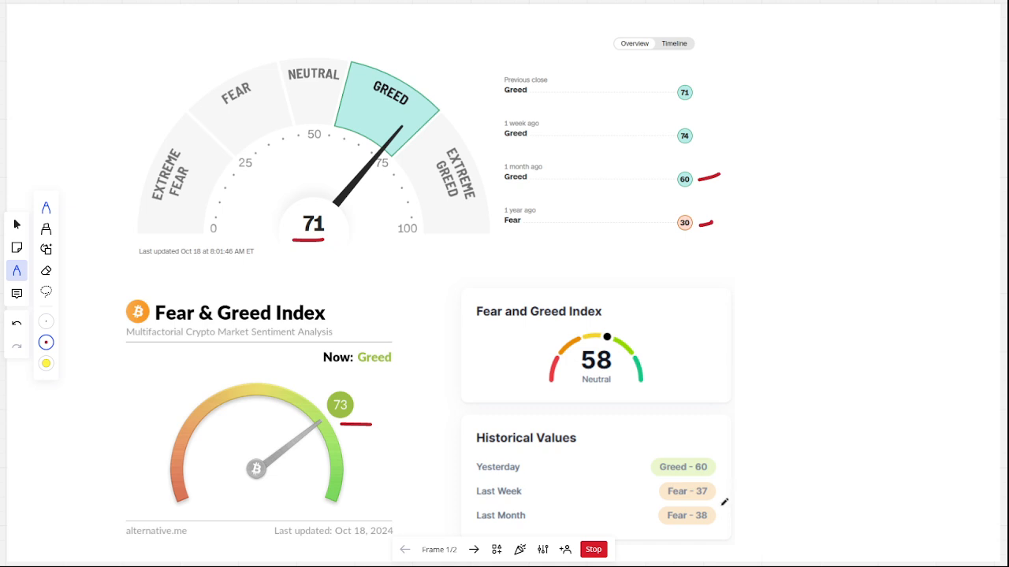
left_click_drag(712, 520, 741, 473)
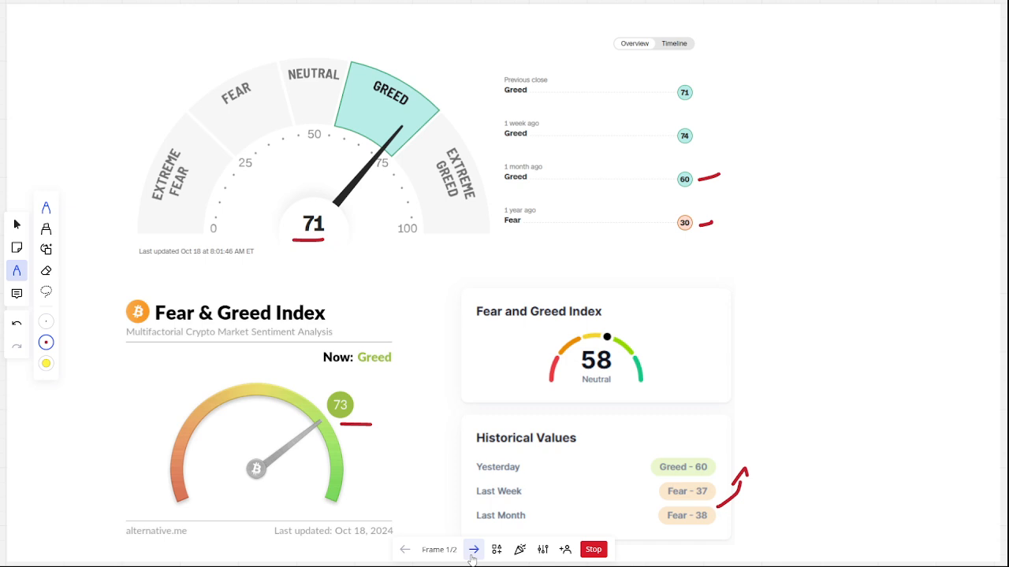
mouse_move(473, 549)
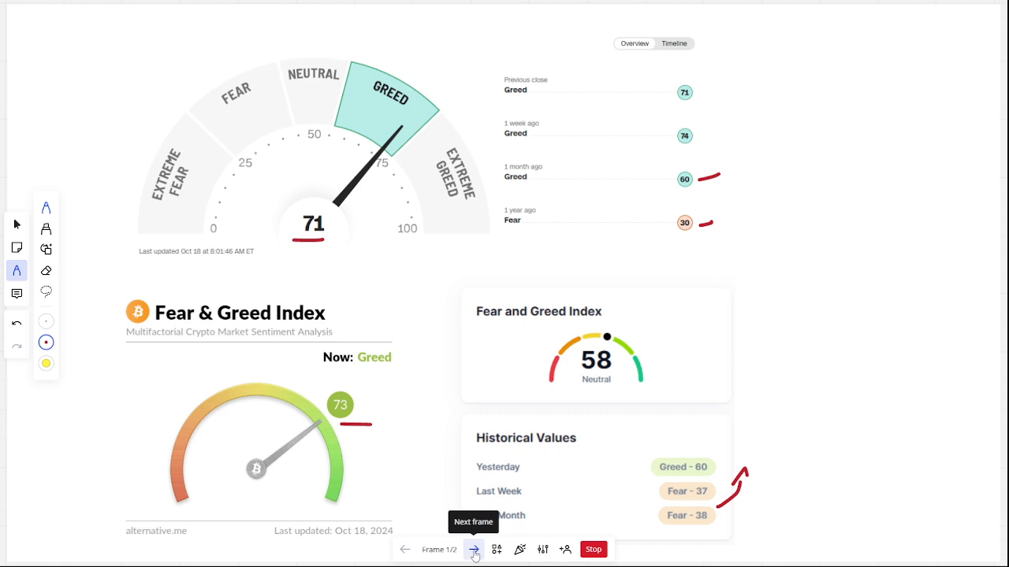
On the second frame, draw red rising arrows along the S&P 500 and FTSE 100 charts.
left_click(473, 549)
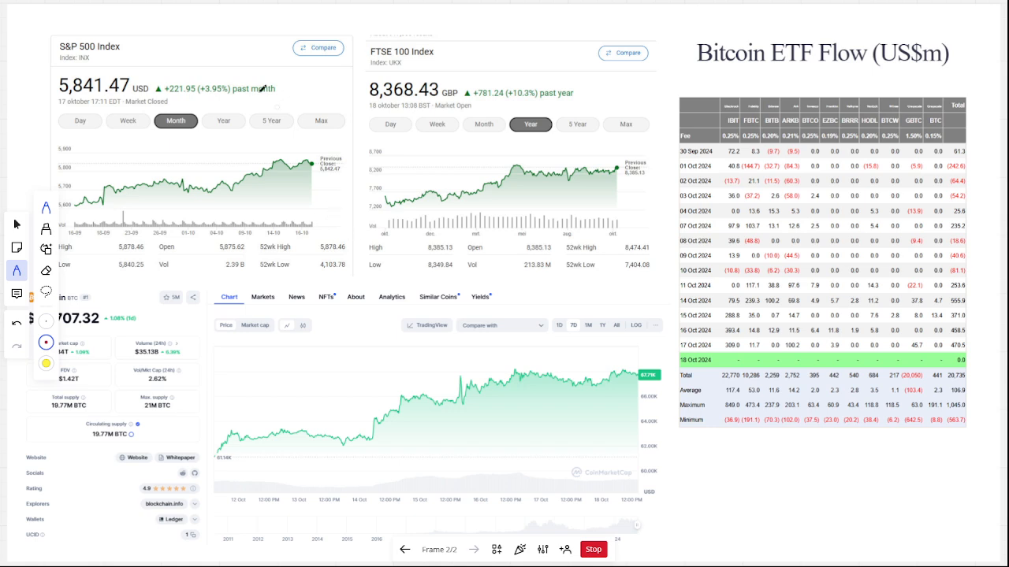
mouse_move(313, 192)
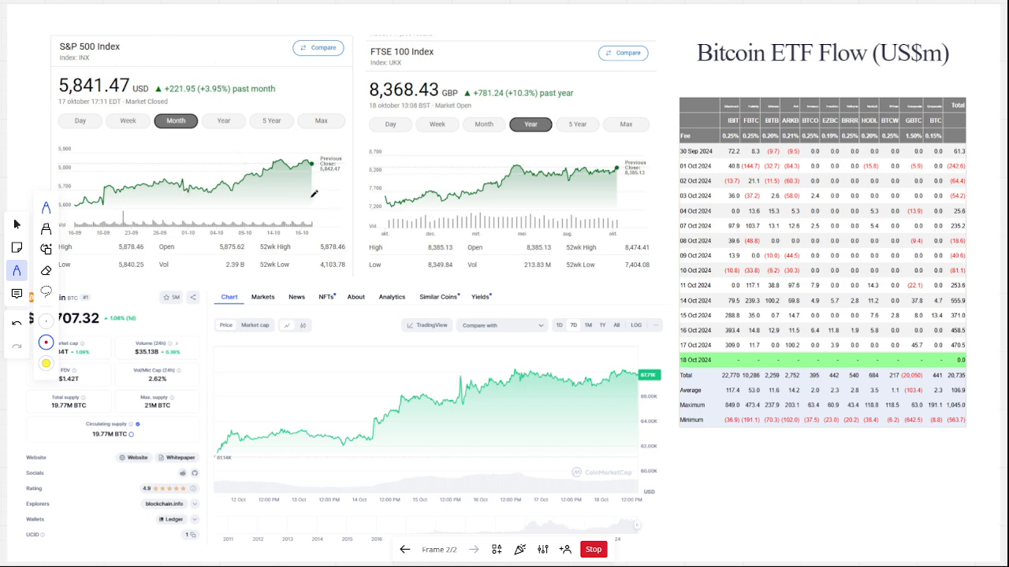
left_click_drag(249, 202, 319, 174)
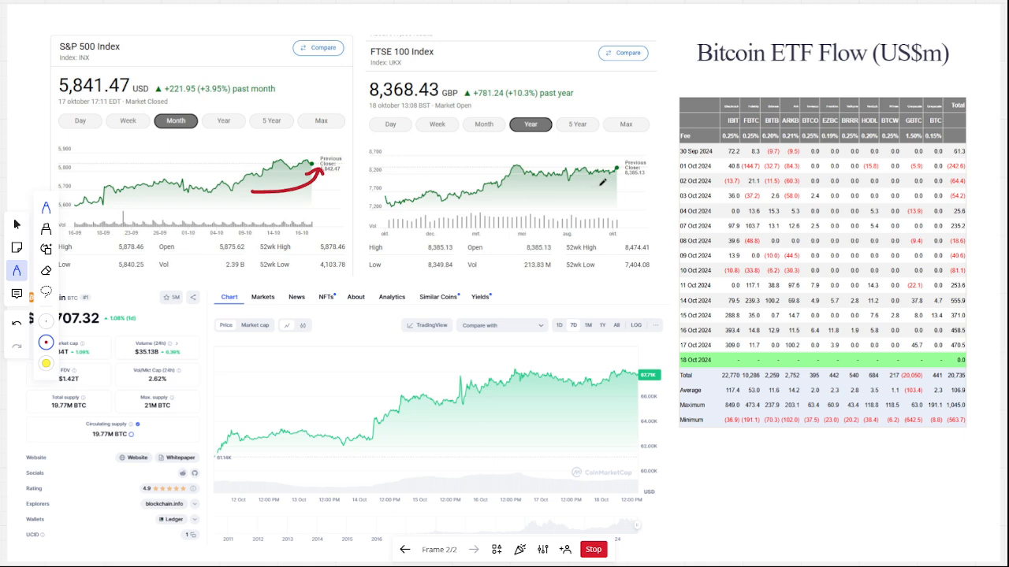
left_click_drag(413, 213, 512, 192)
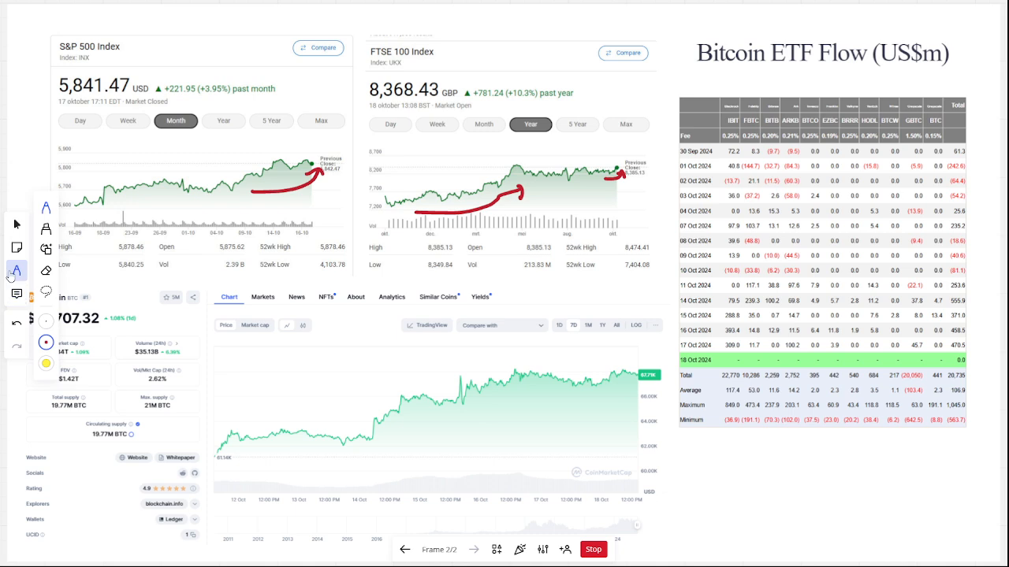
left_click(16, 247)
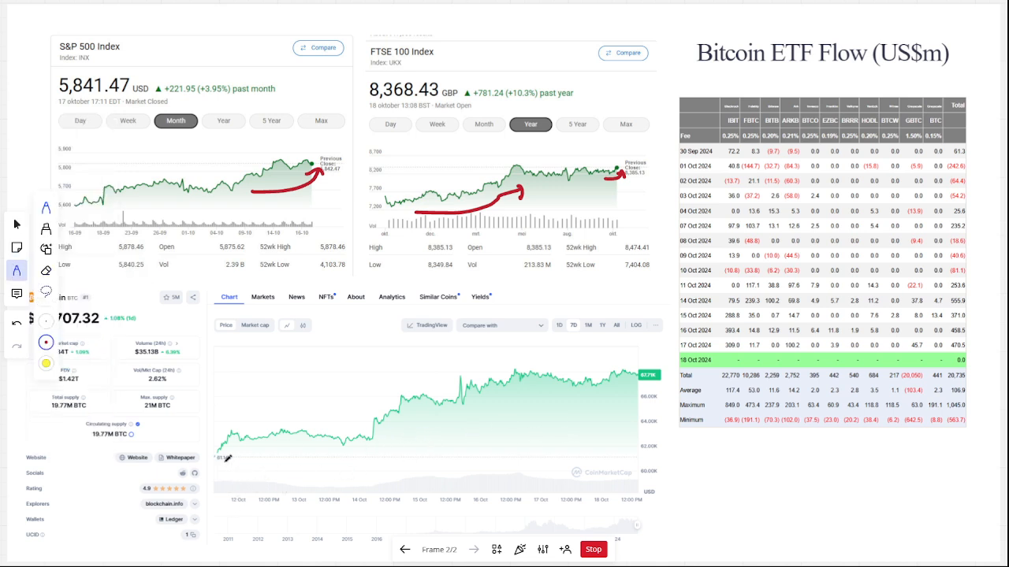
Draw a red rising curve and arrow on the Bitcoin chart, underline the ETF Flow title, mark the latest inflow row.
left_click_drag(229, 466, 627, 386)
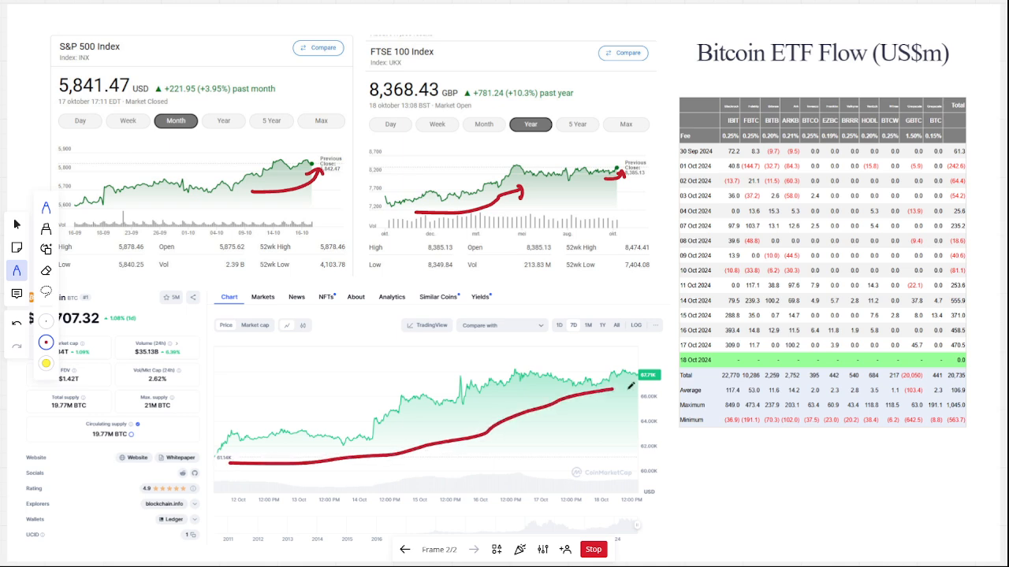
left_click_drag(236, 464, 633, 391)
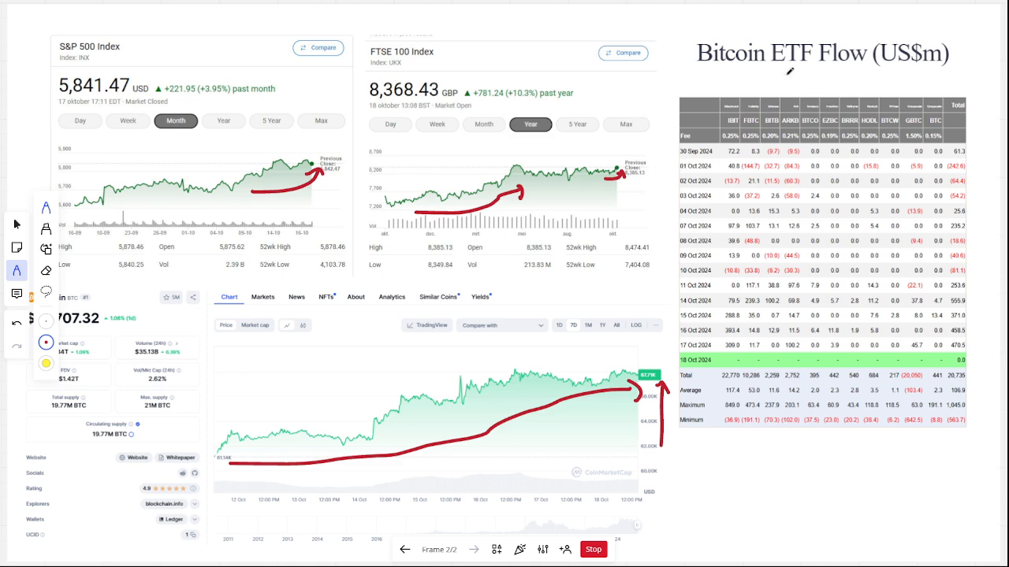
left_click_drag(697, 77, 817, 73)
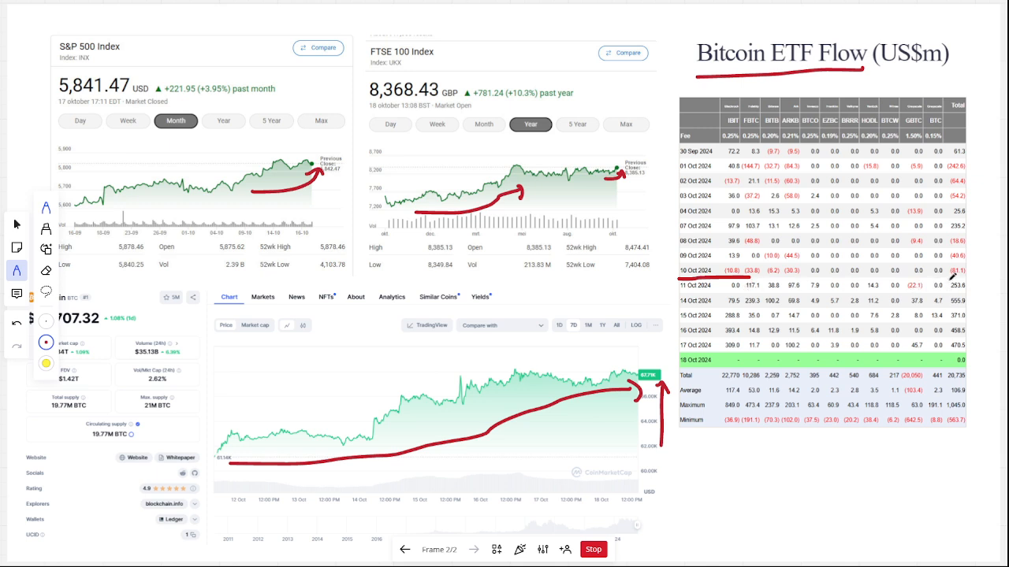
left_click_drag(958, 278, 969, 346)
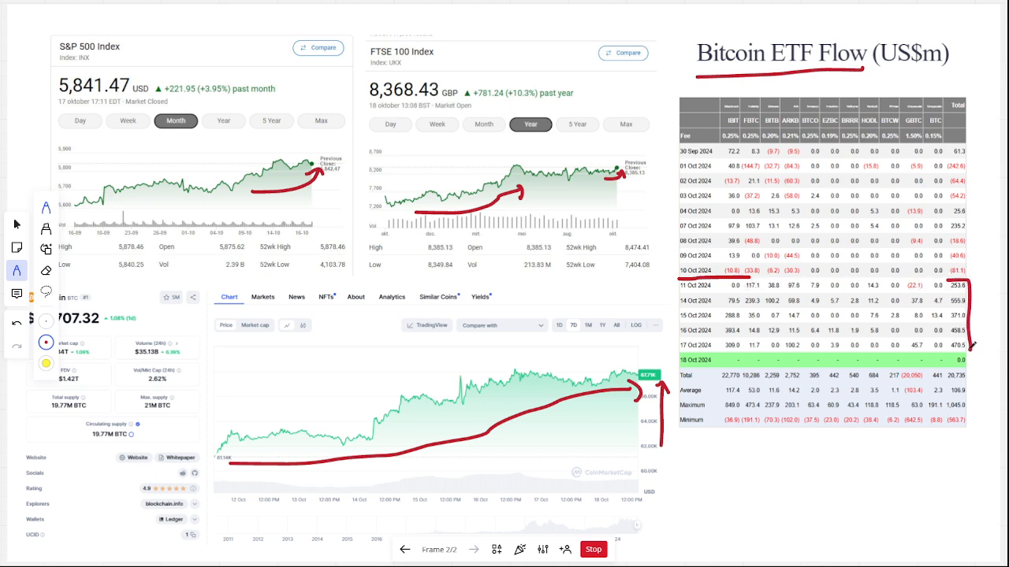